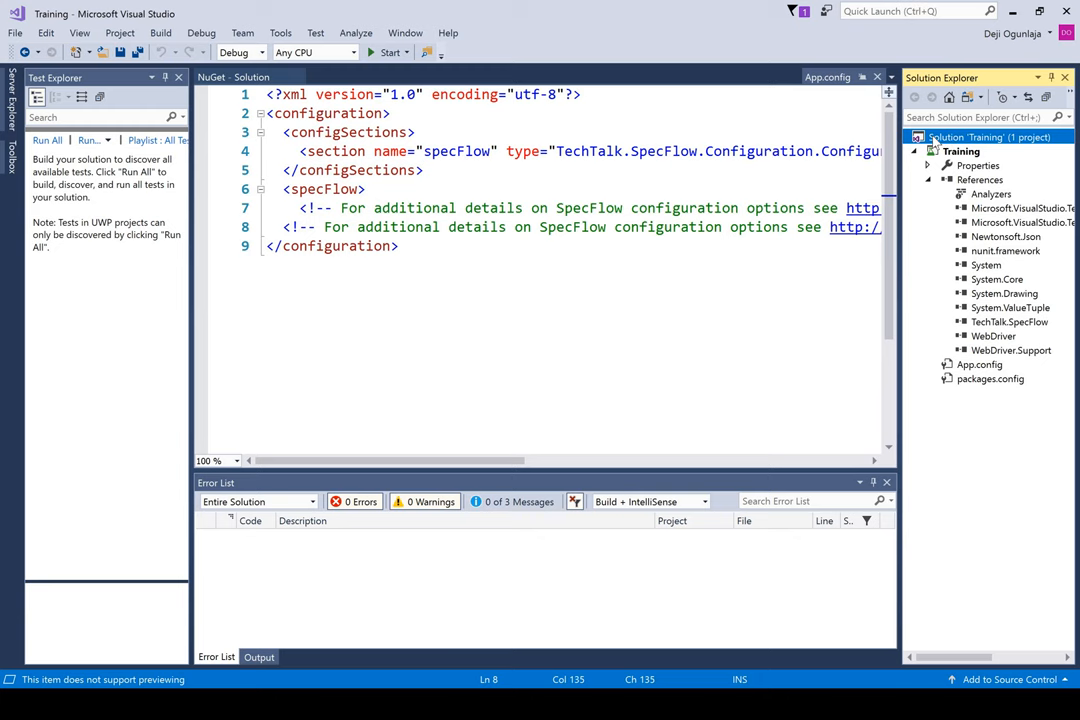
# Step: Add a new folder named Features to the Training project
pyautogui.rightClick(990, 137)
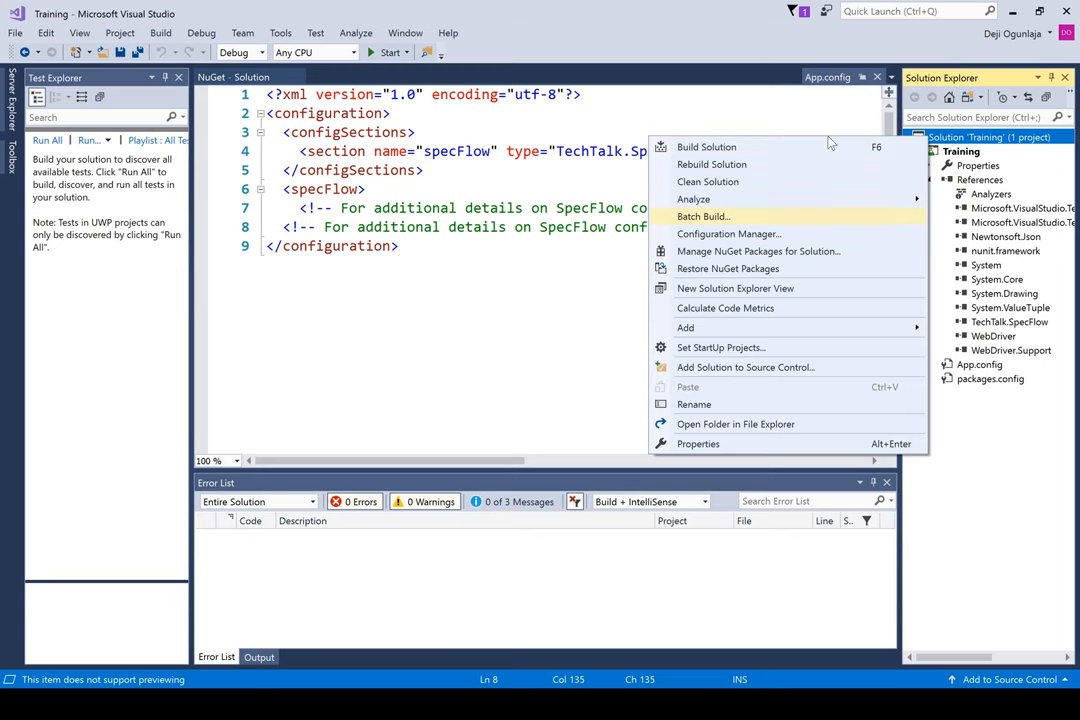
pyautogui.moveTo(687, 327)
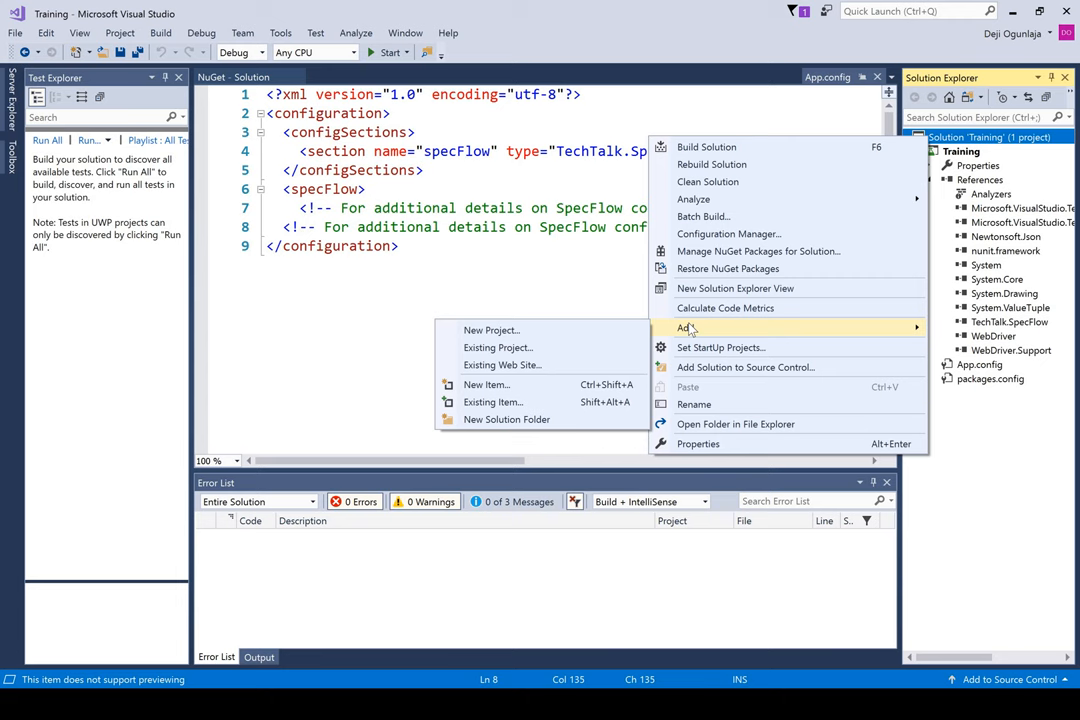
pyautogui.moveTo(539, 347)
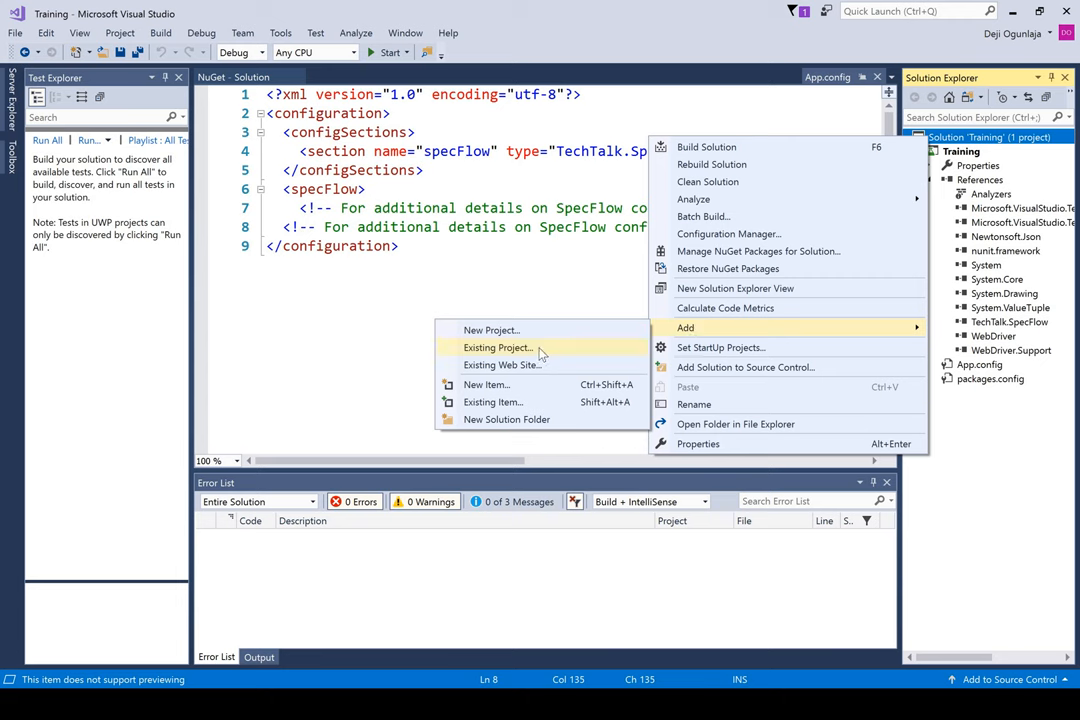
pyautogui.moveTo(730, 233)
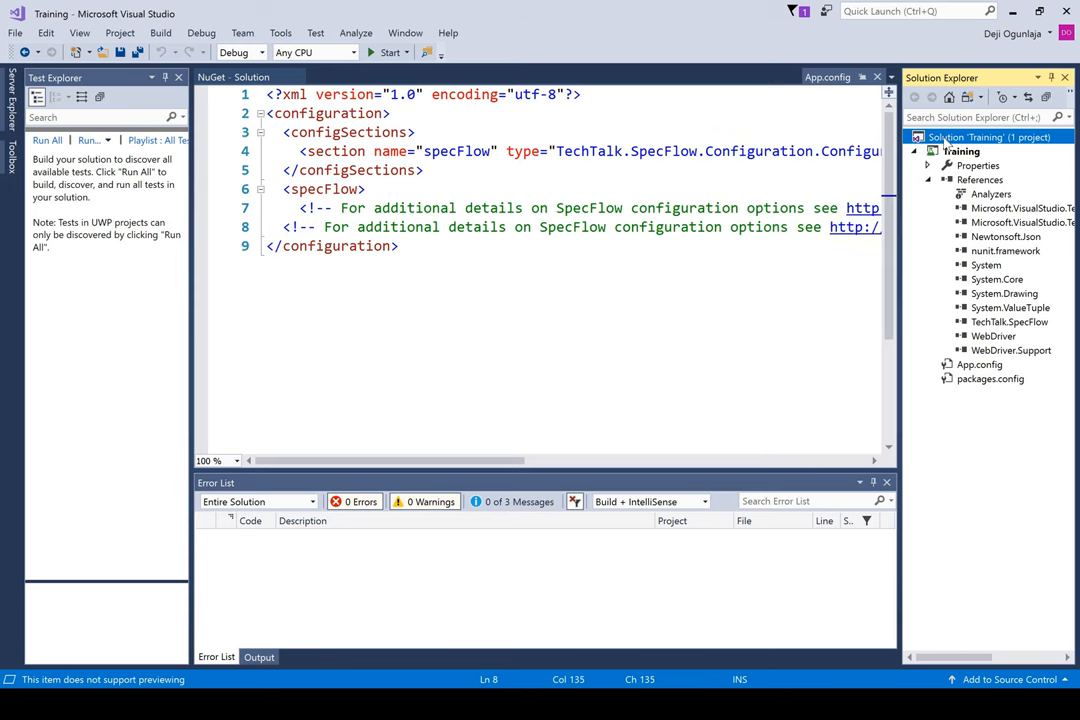
pyautogui.rightClick(963, 137)
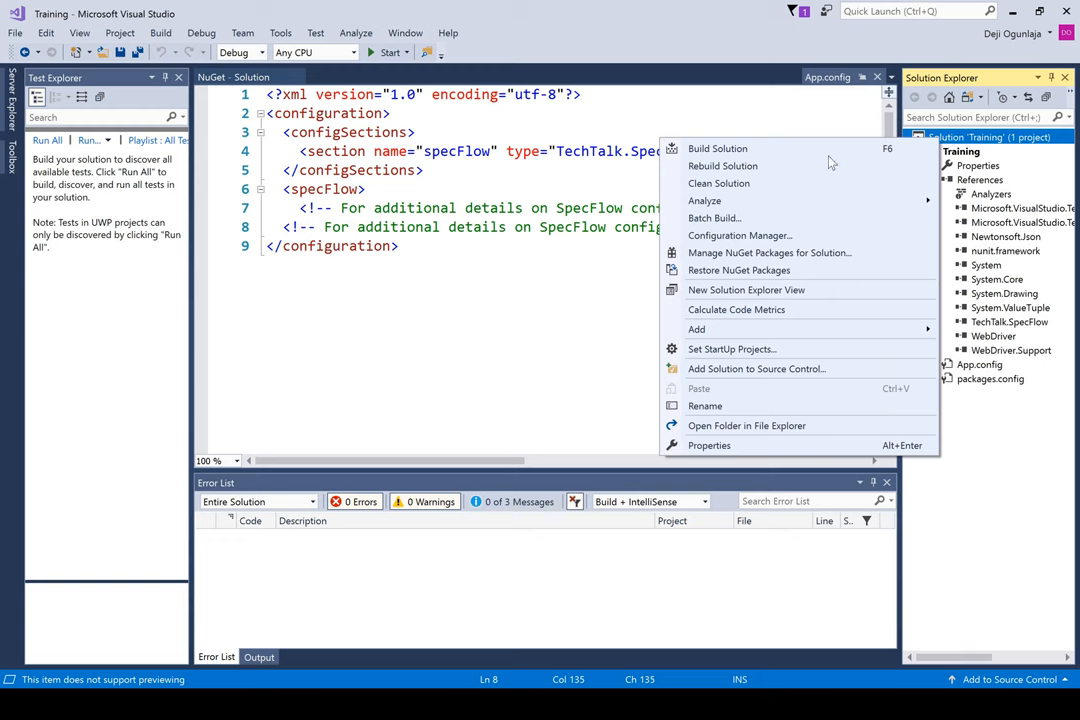
pyautogui.moveTo(732, 349)
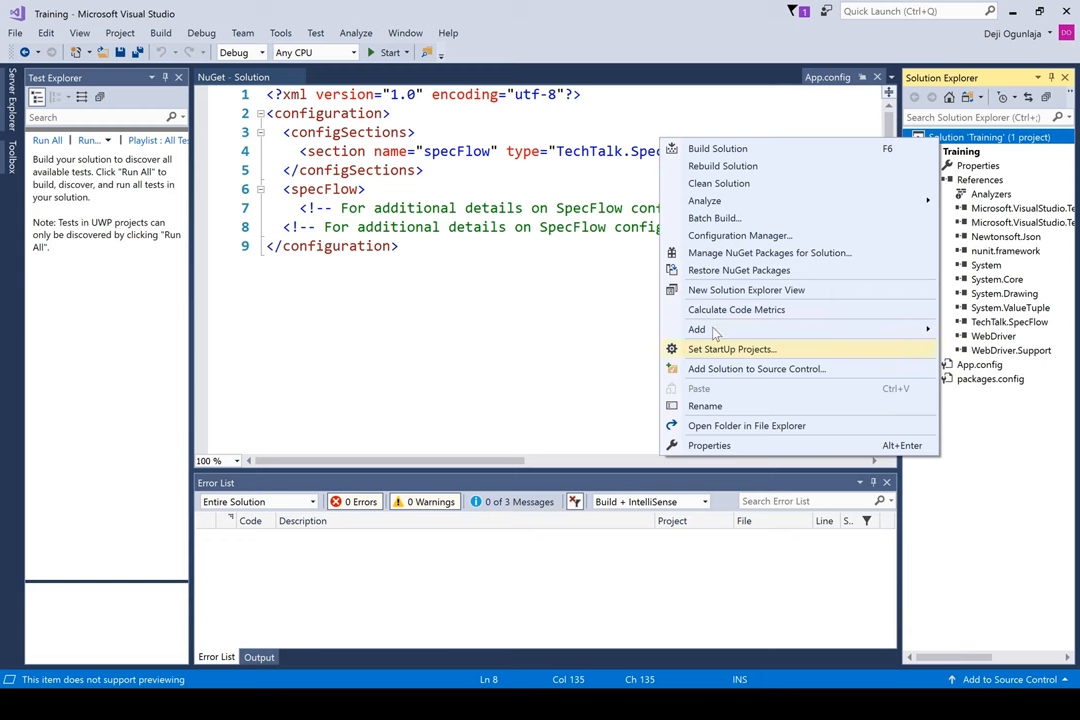
pyautogui.click(697, 329)
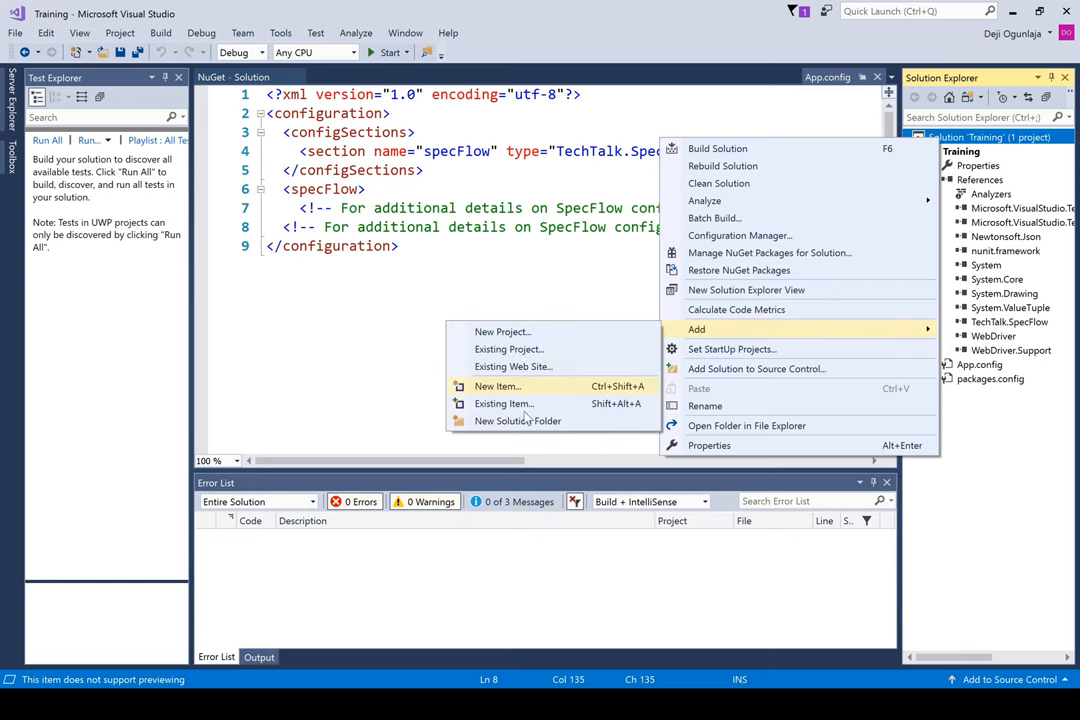
pyautogui.moveTo(517, 421)
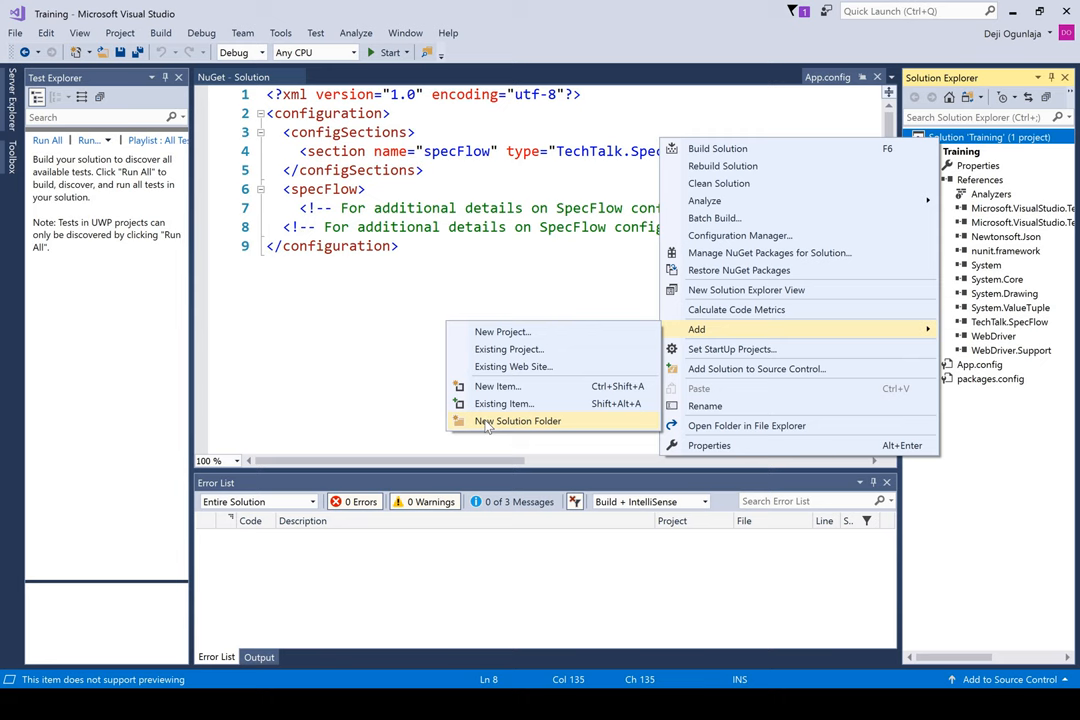
pyautogui.moveTo(530, 425)
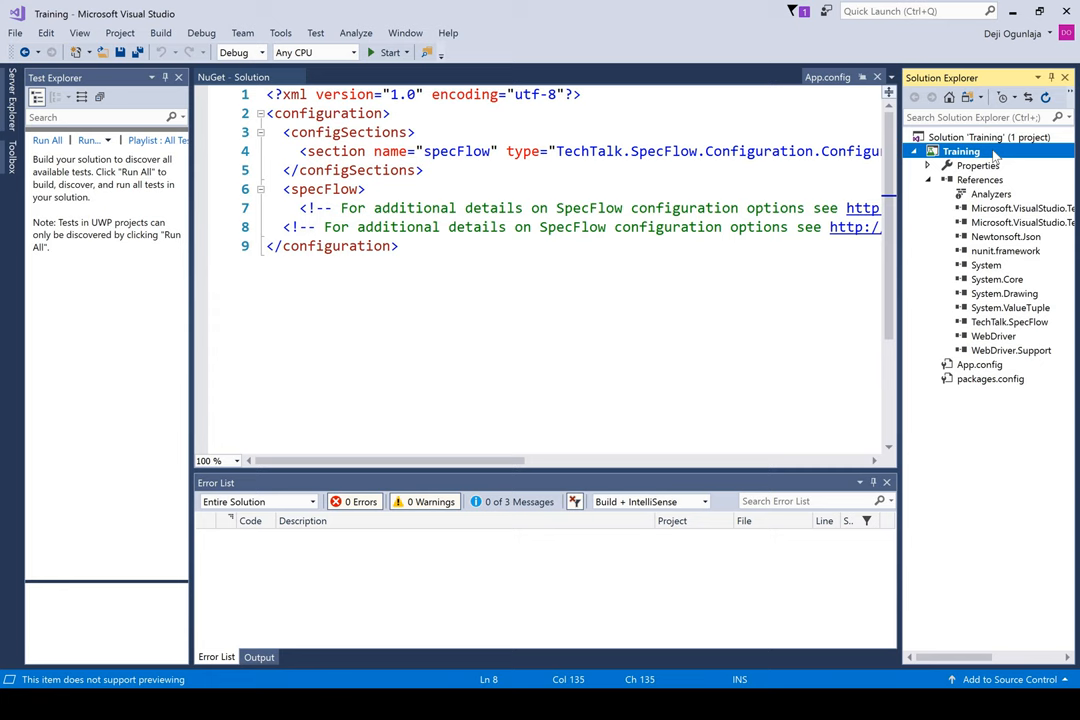
pyautogui.rightClick(990, 152)
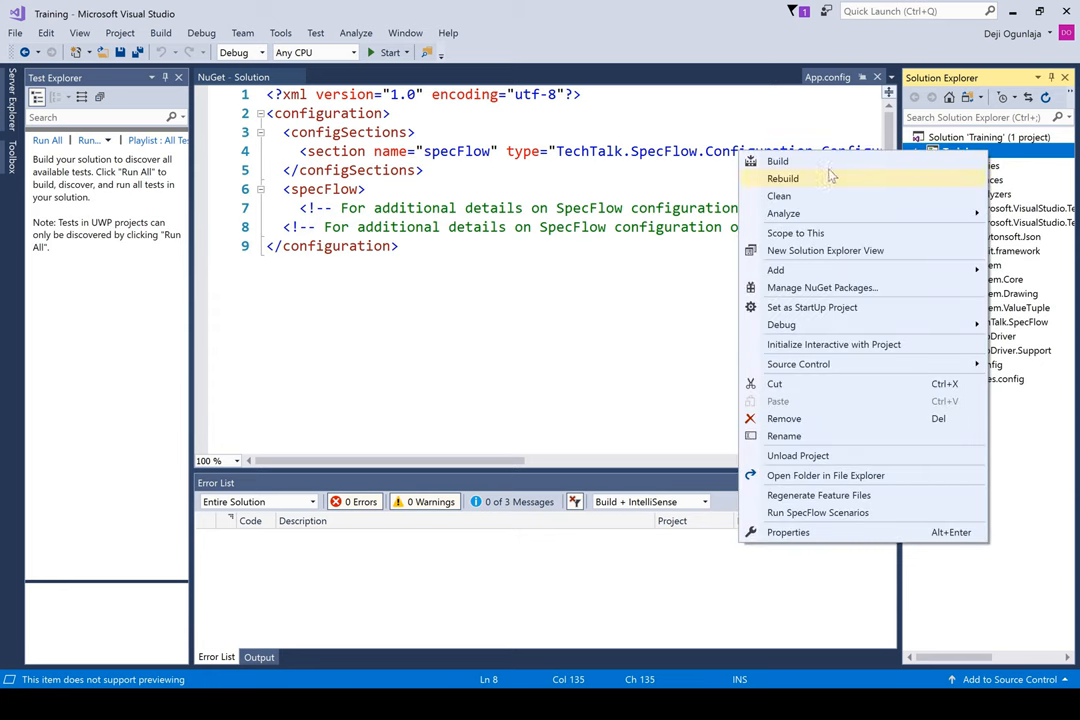
pyautogui.click(776, 270)
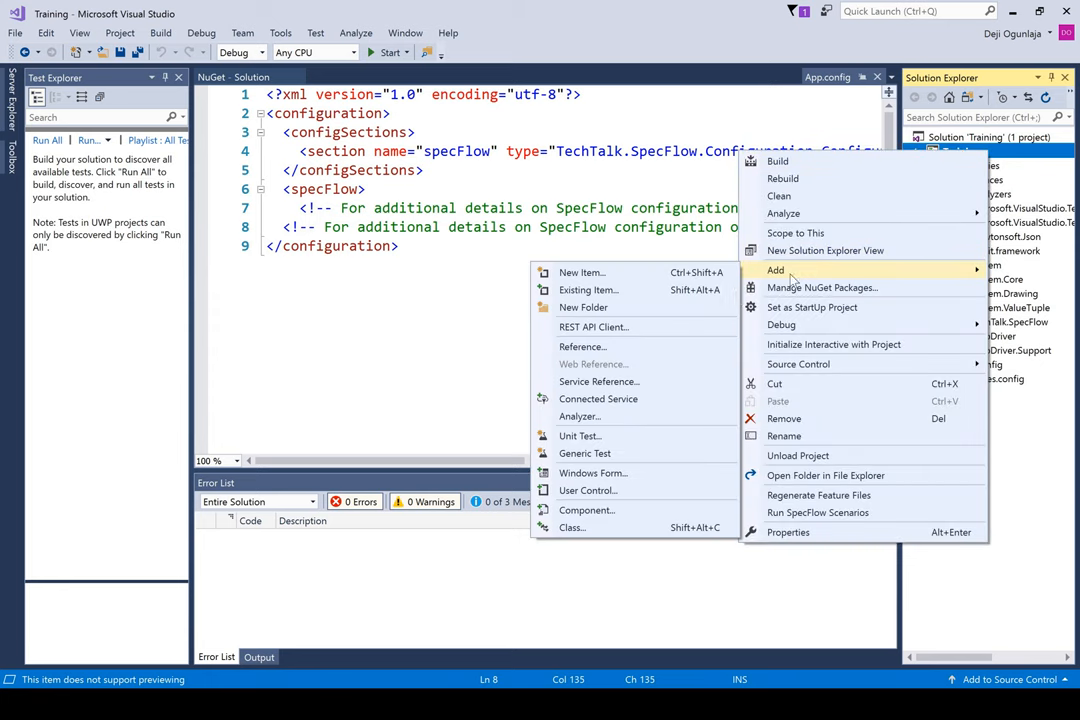
pyautogui.moveTo(613, 313)
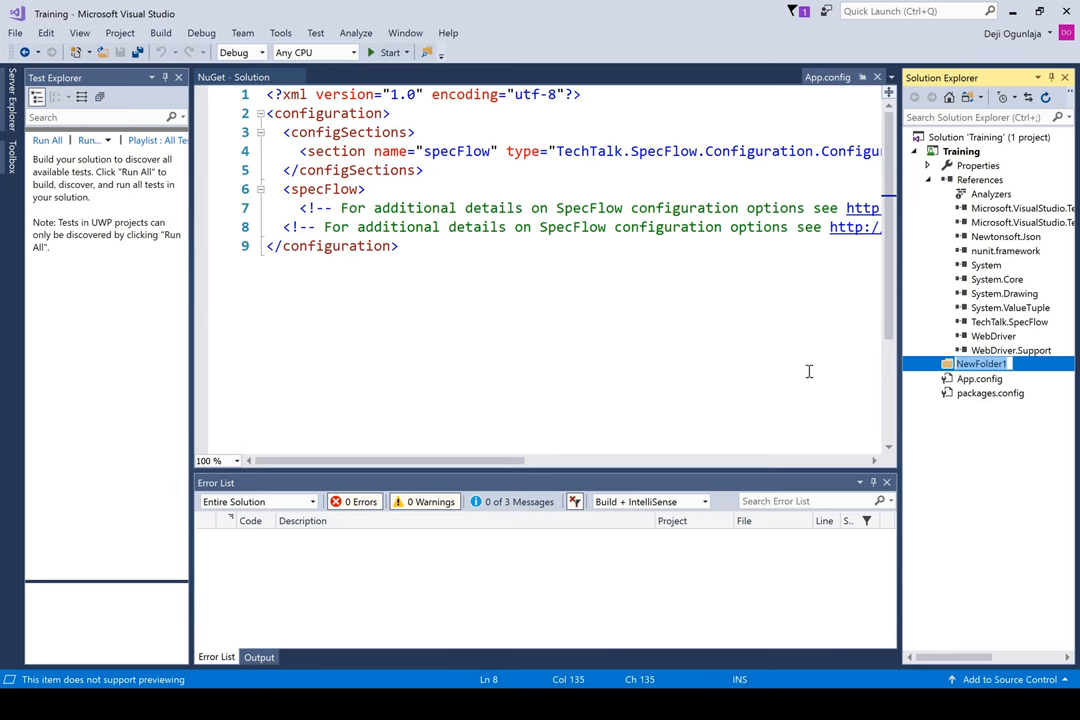
pyautogui.write('Features')
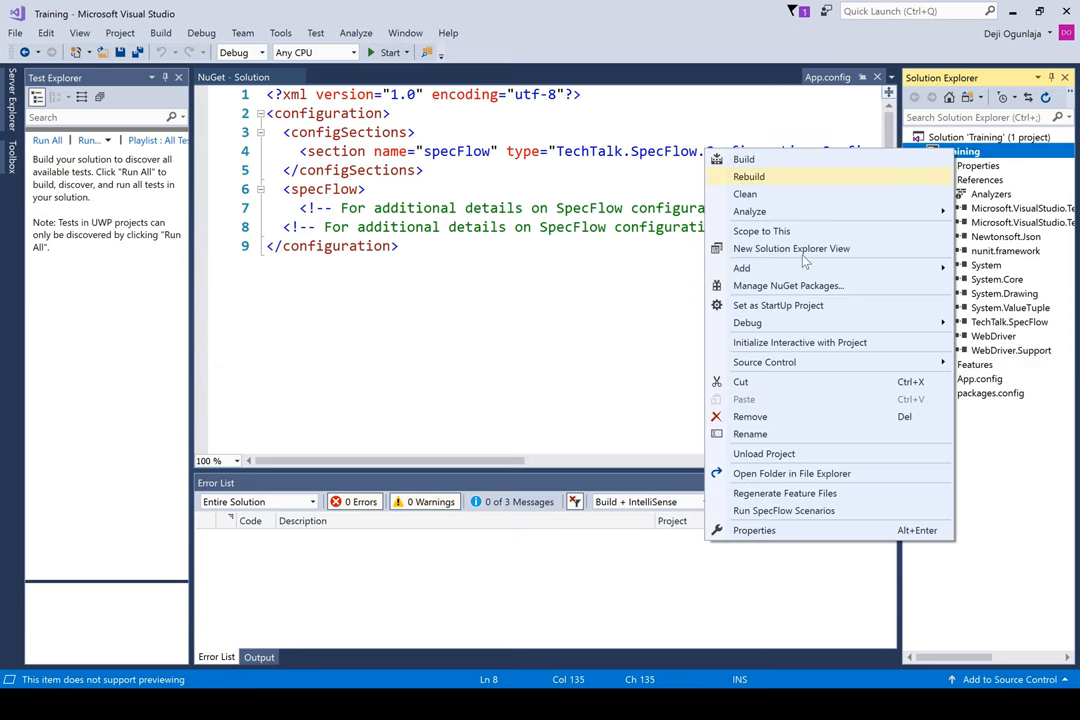
# Step: Add a second new folder named PageObjects to the Training project
pyautogui.click(742, 268)
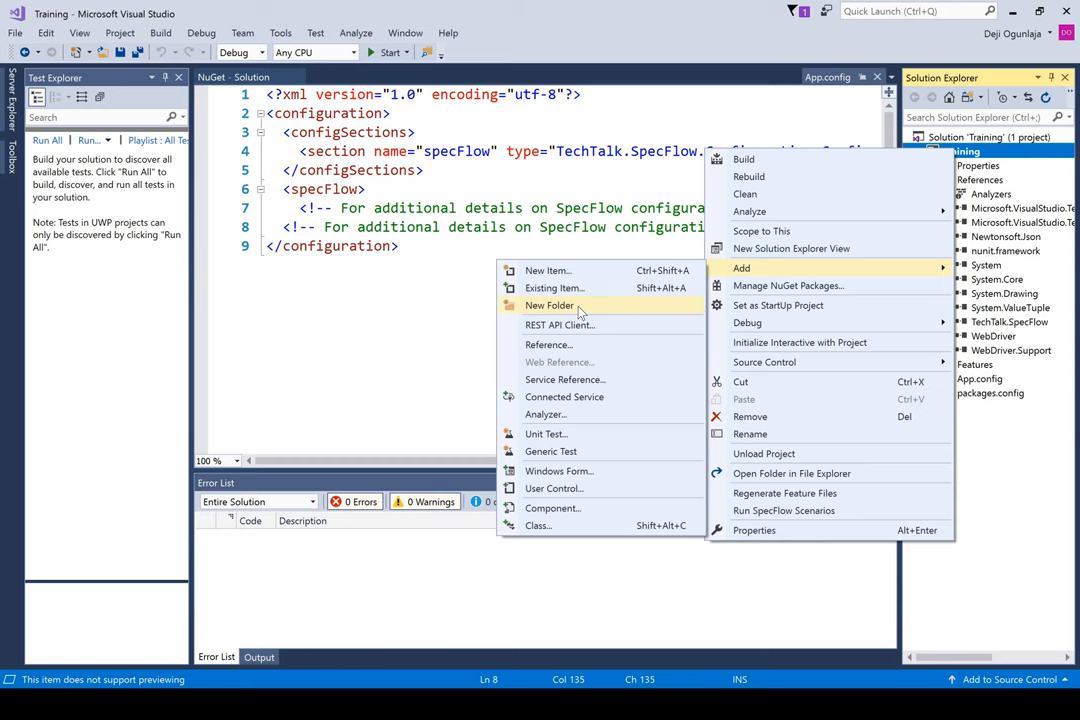
pyautogui.click(548, 305)
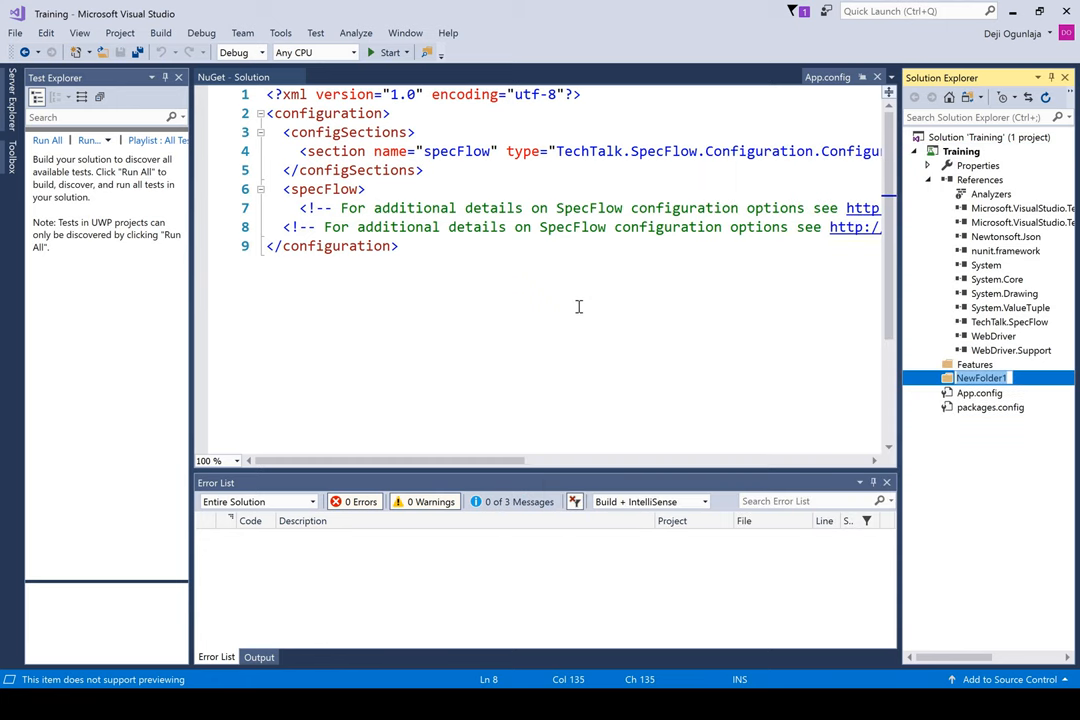
pyautogui.write('PageObjects')
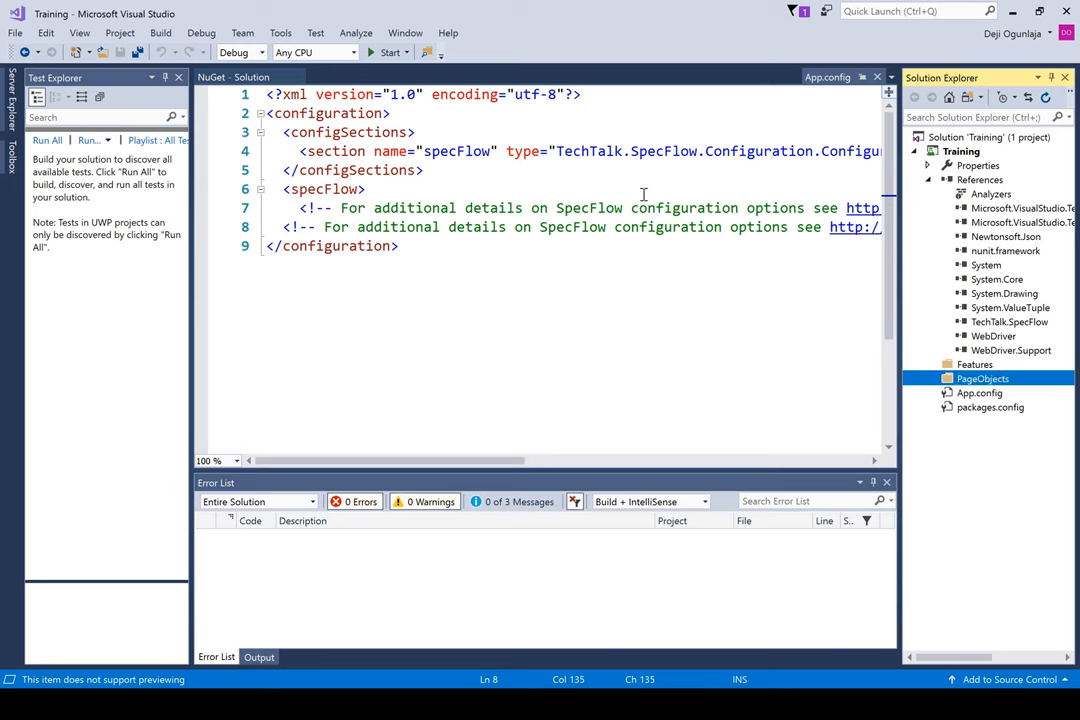
# Step: Add a new folder named StepDefinitions to the Training project
pyautogui.click(965, 150)
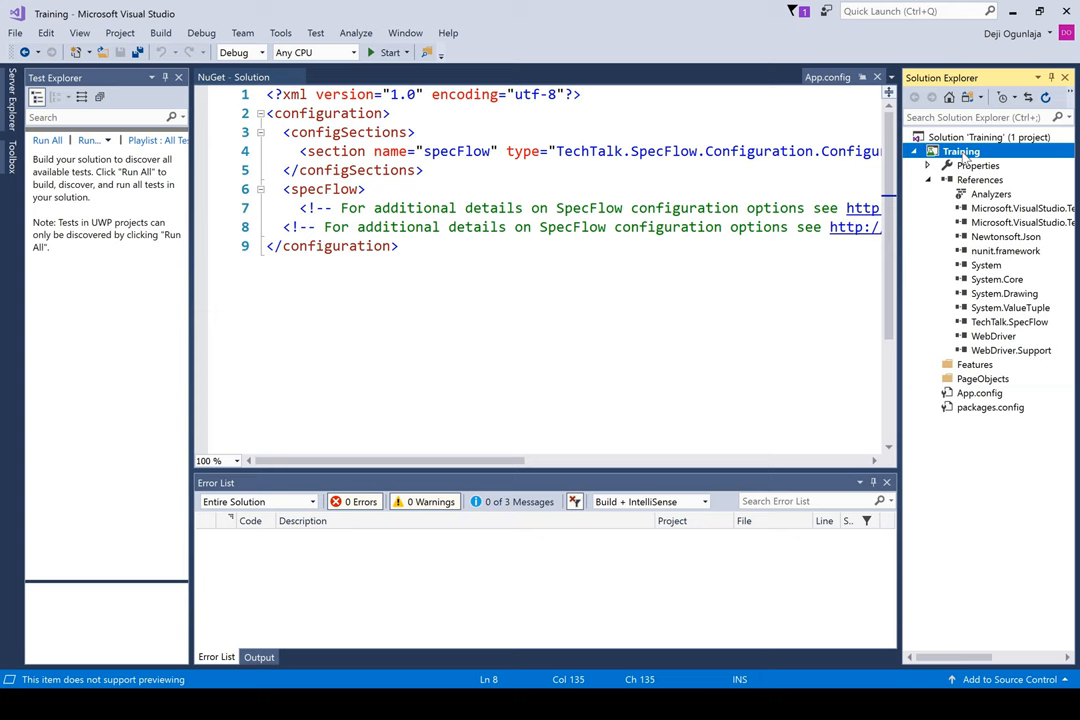
pyautogui.rightClick(970, 151)
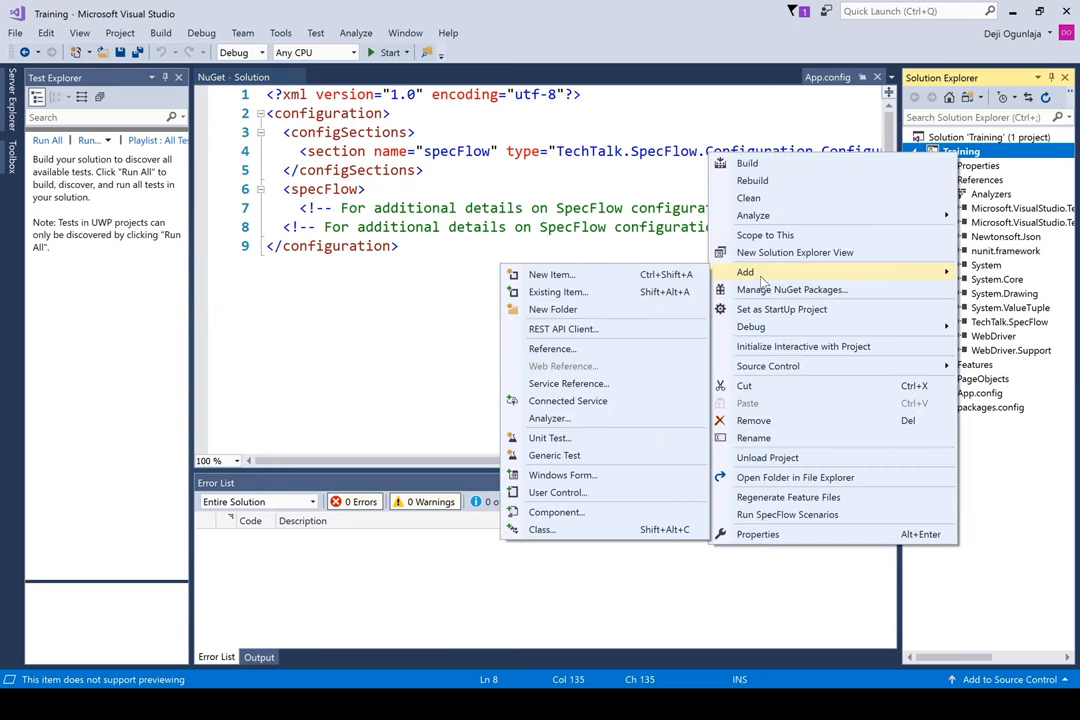
pyautogui.click(553, 309)
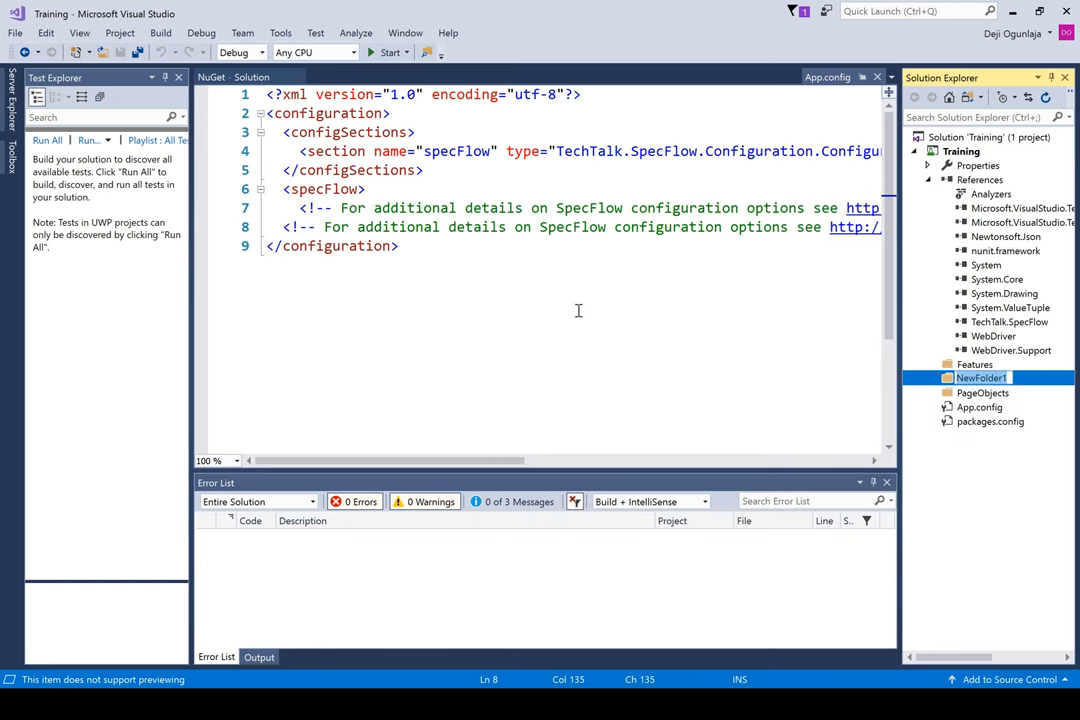
pyautogui.write('StepDefinitions')
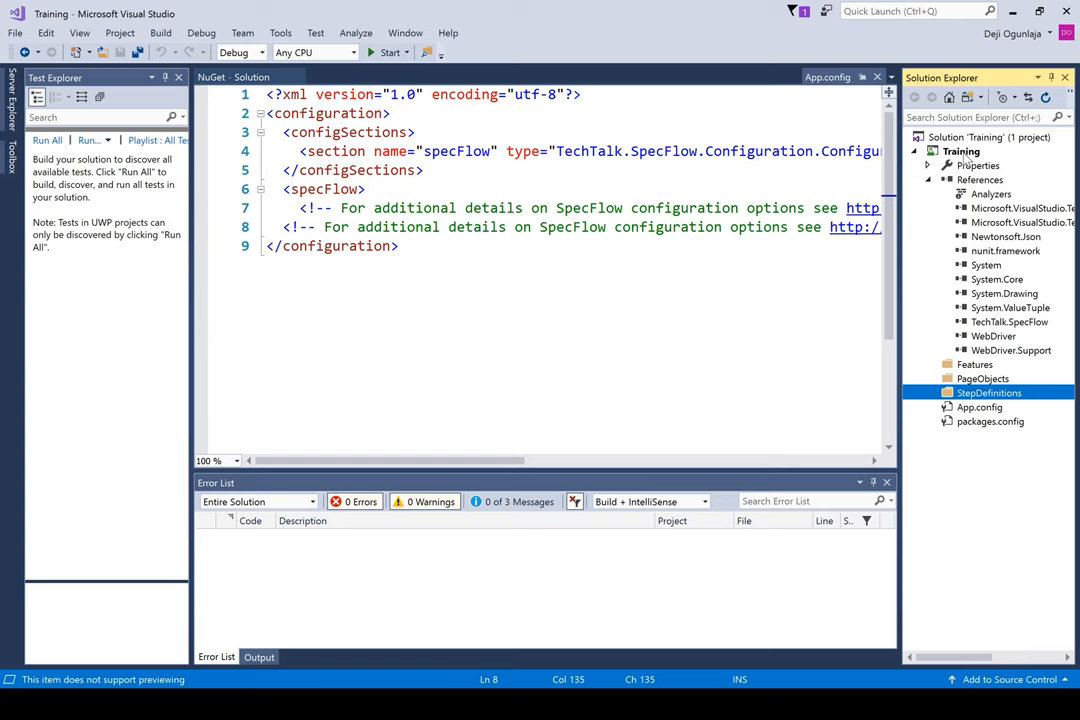
# Step: Add a new folder named Utilities to the Training project
pyautogui.rightClick(993, 151)
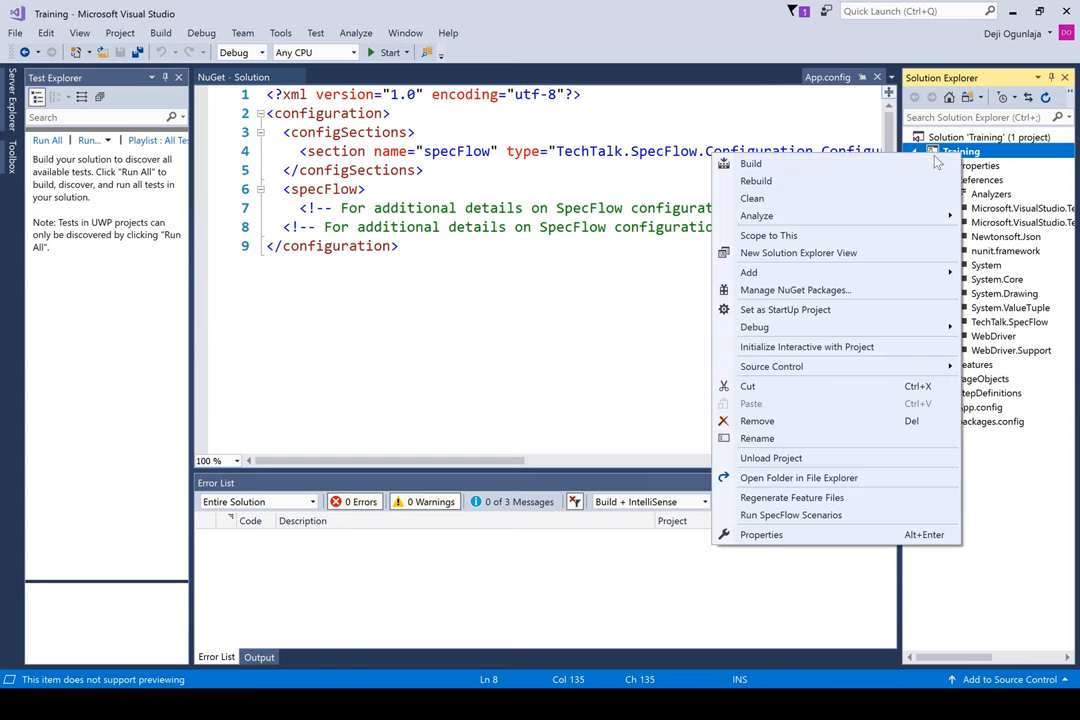
pyautogui.click(748, 272)
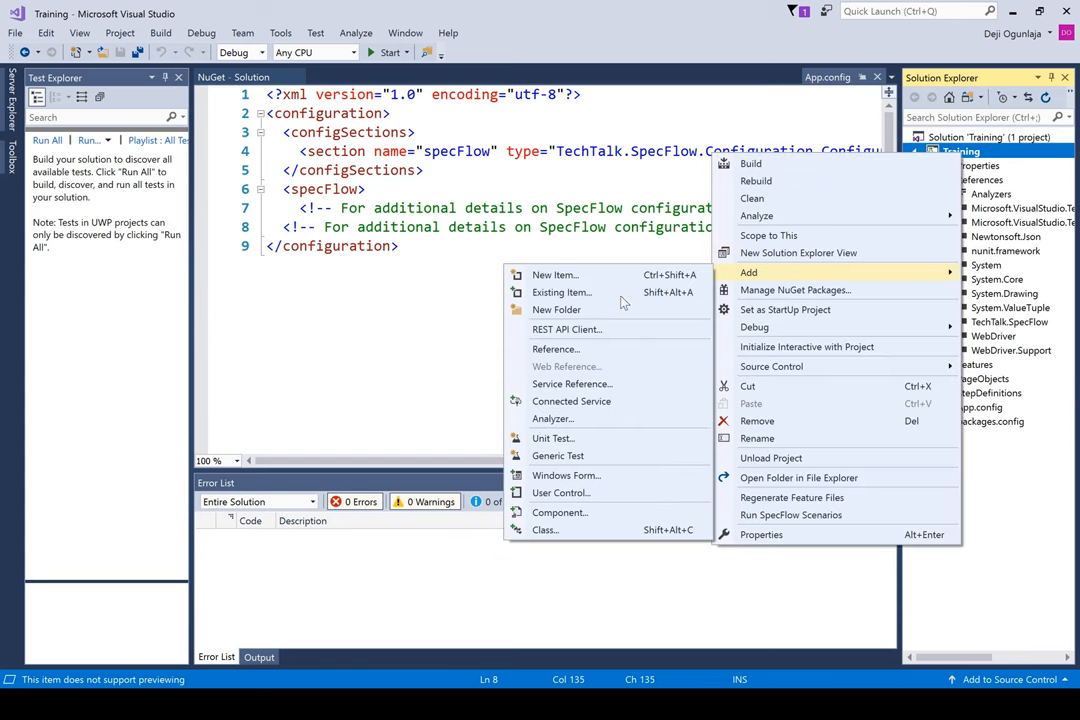
pyautogui.click(556, 309)
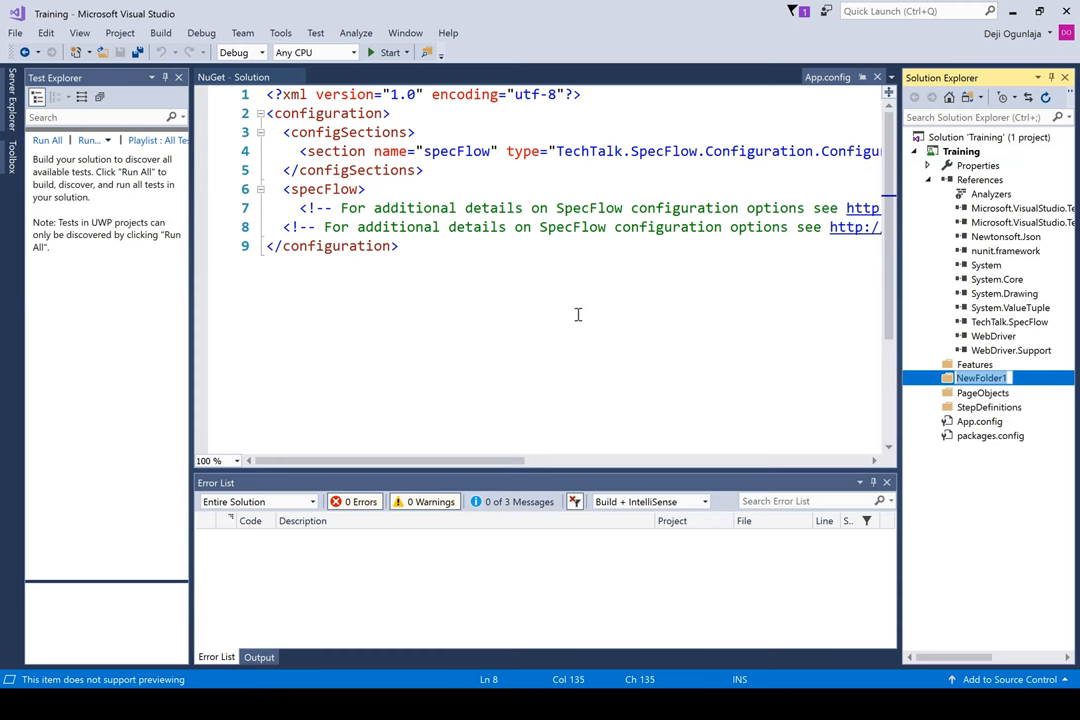
pyautogui.write('Utilities')
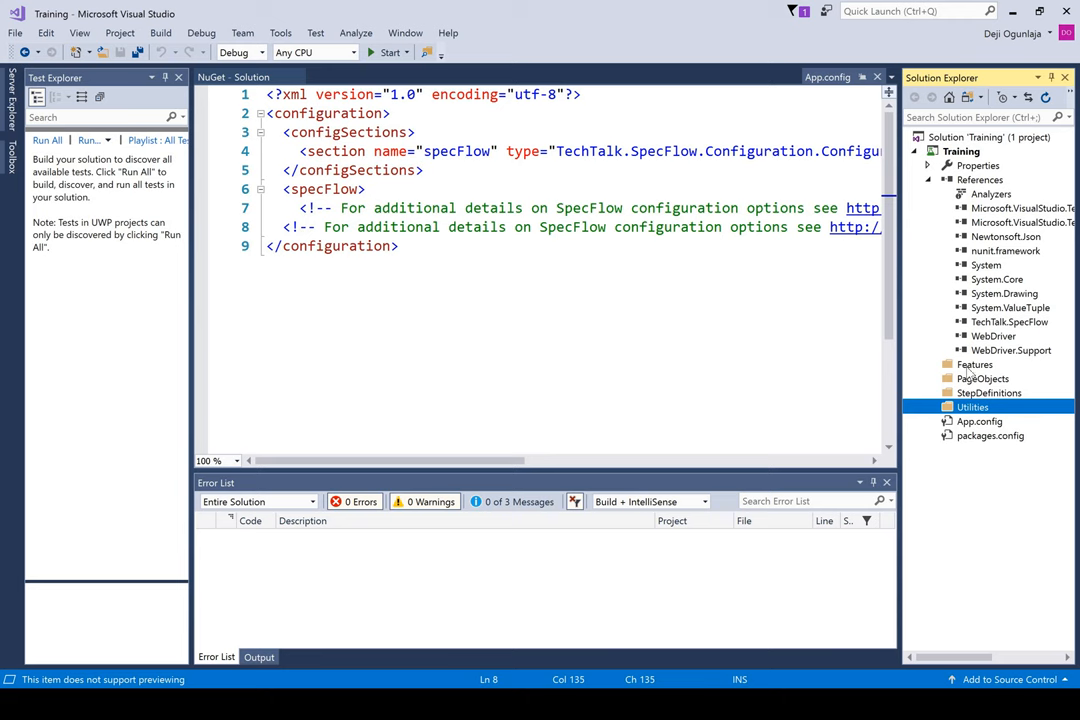
# Step: Select the Features, PageObjects, StepDefinitions and Utilities folders in turn, then collapse References
pyautogui.click(974, 364)
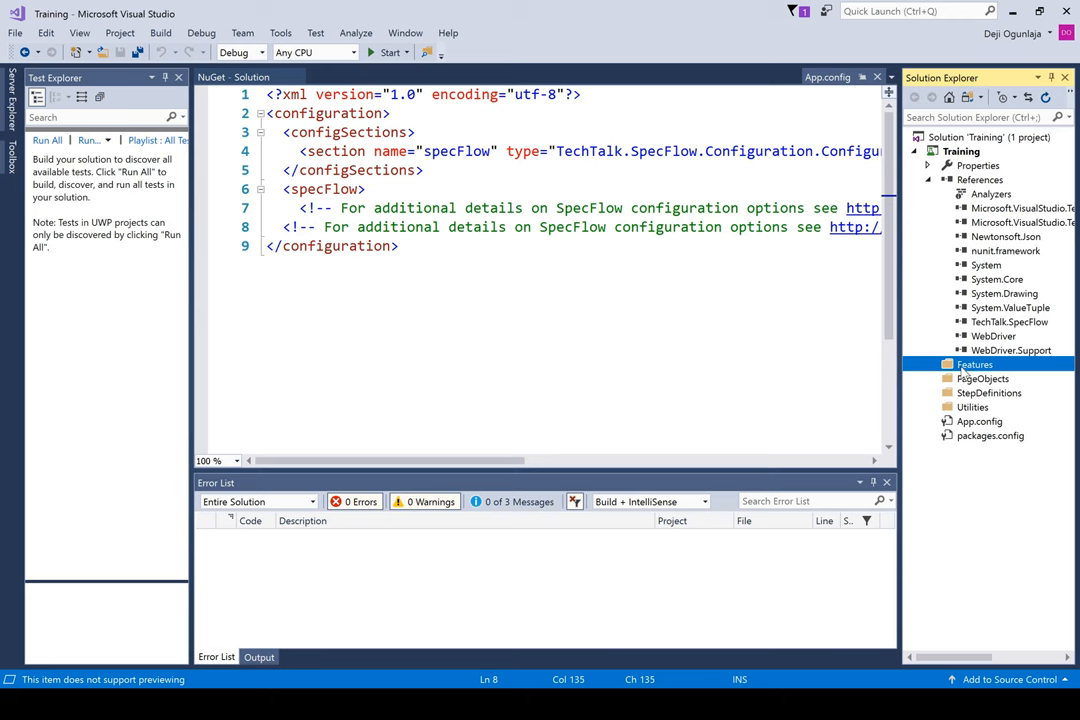
pyautogui.click(985, 378)
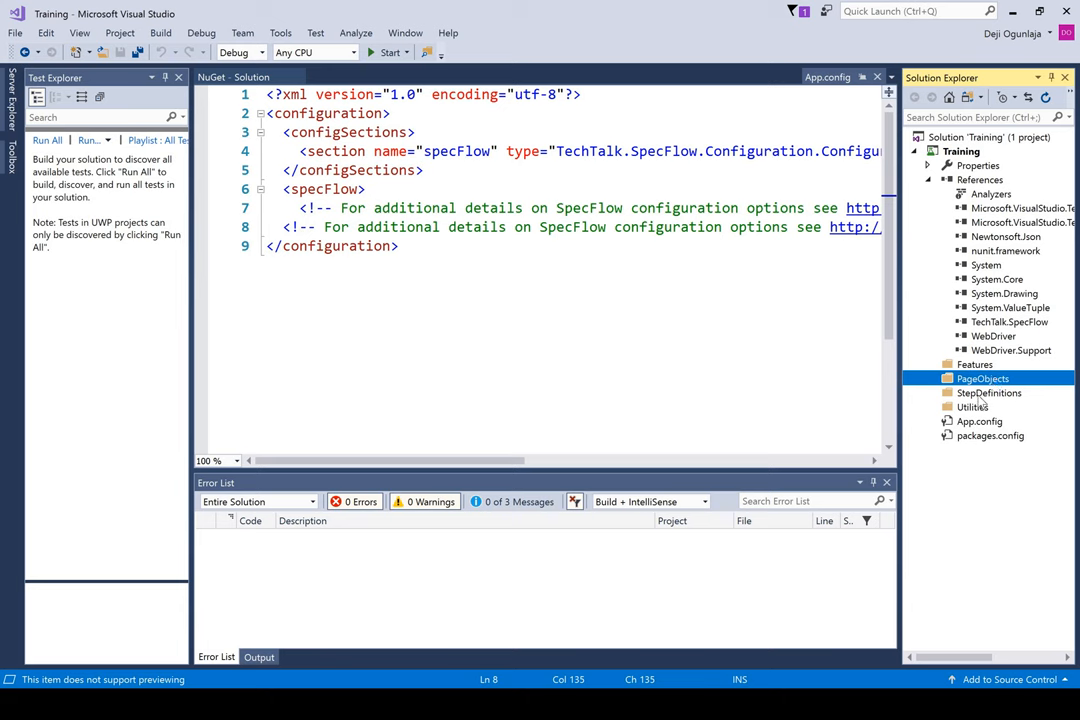
pyautogui.click(989, 392)
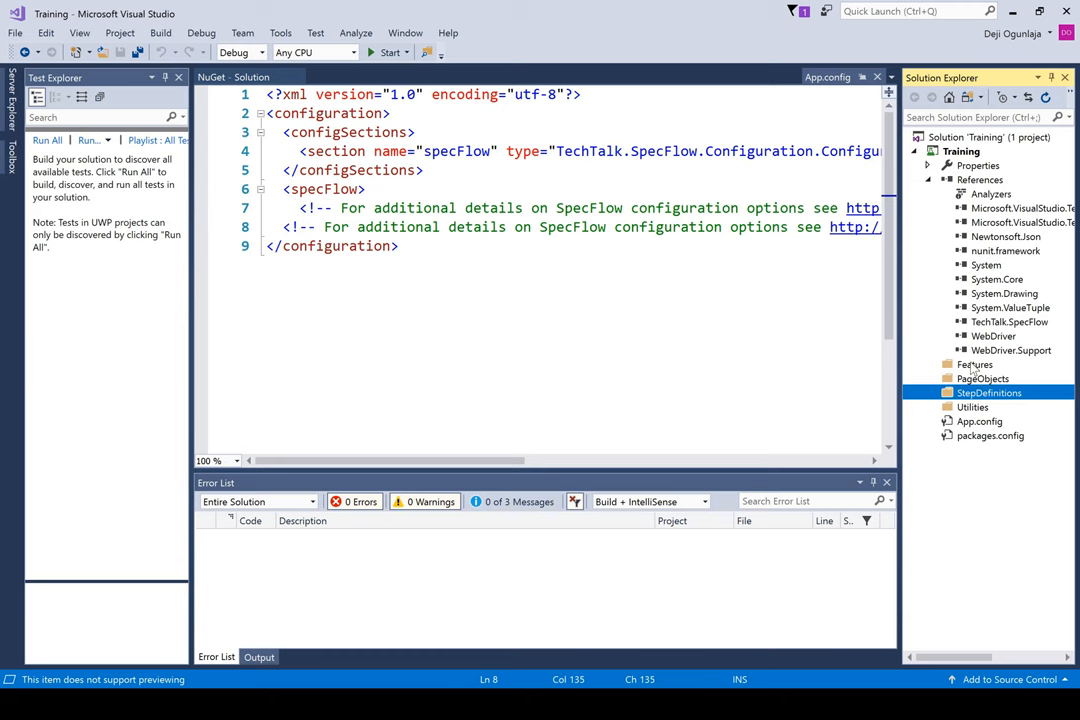
pyautogui.click(973, 364)
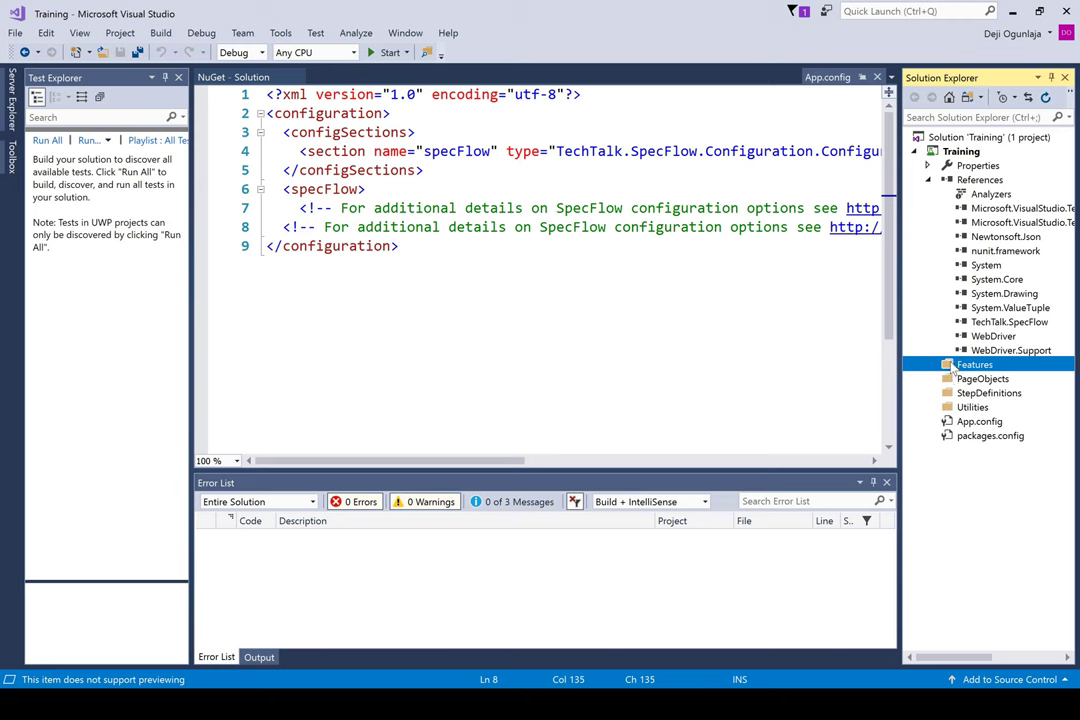
pyautogui.click(980, 392)
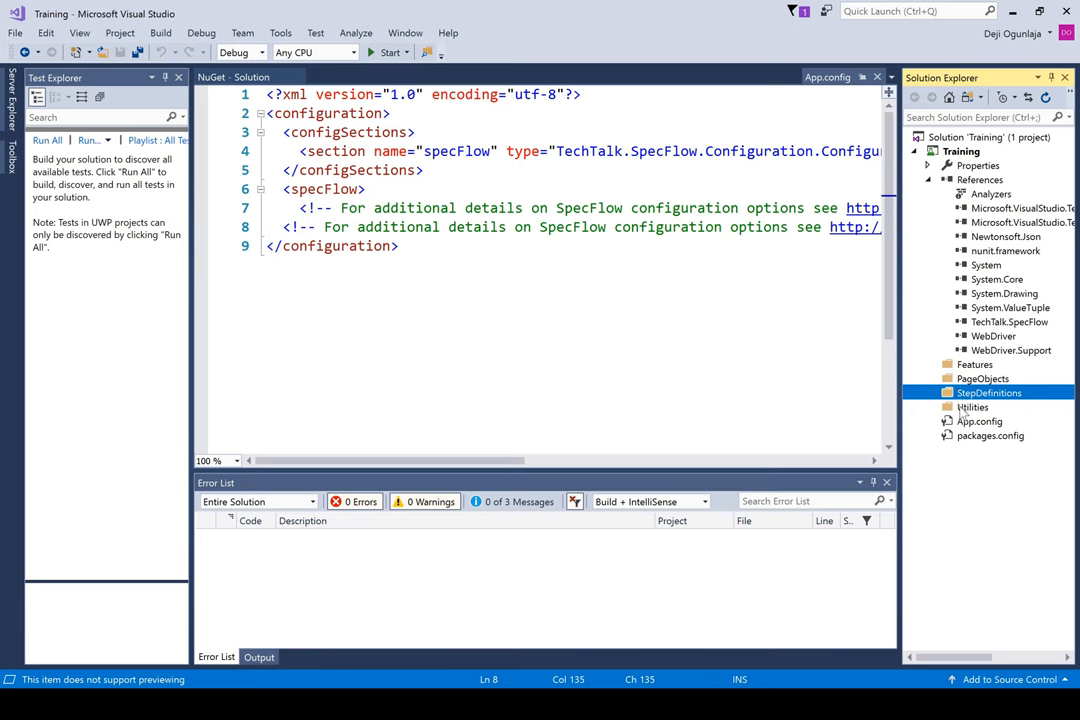
pyautogui.click(977, 406)
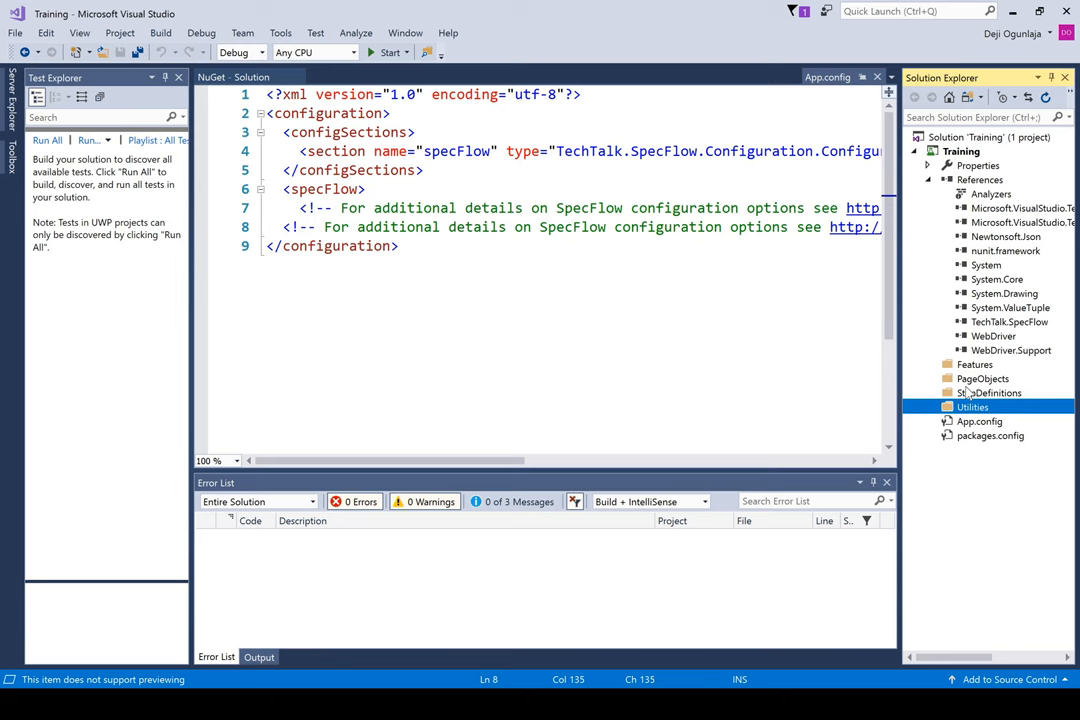
pyautogui.moveTo(982, 367)
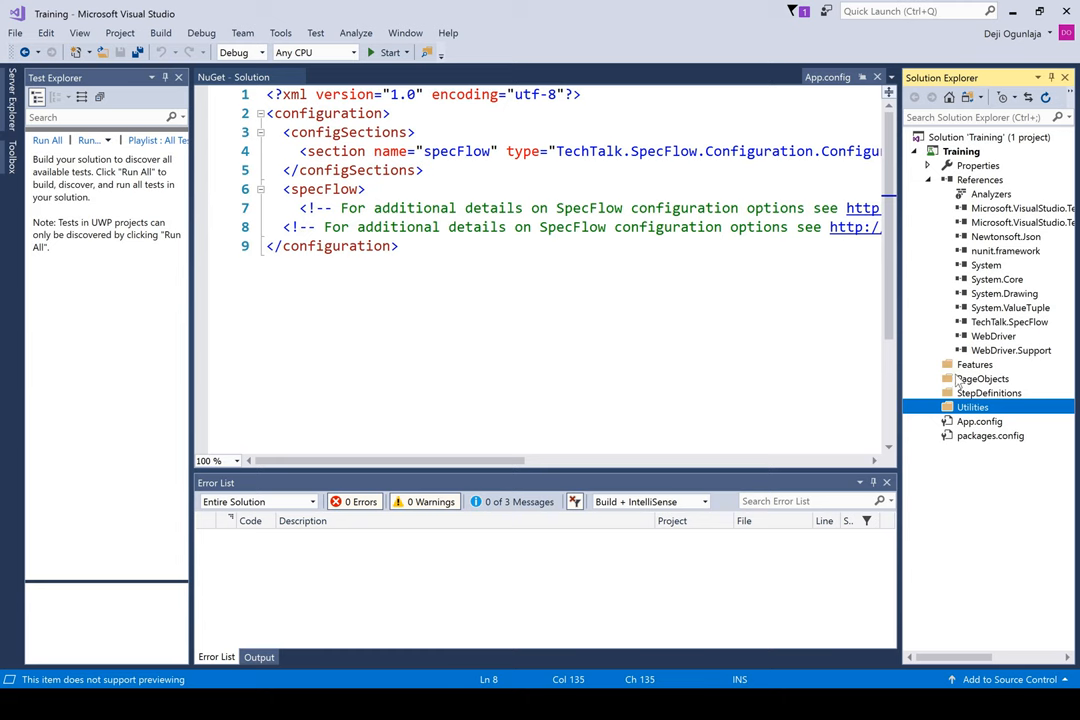
pyautogui.click(989, 392)
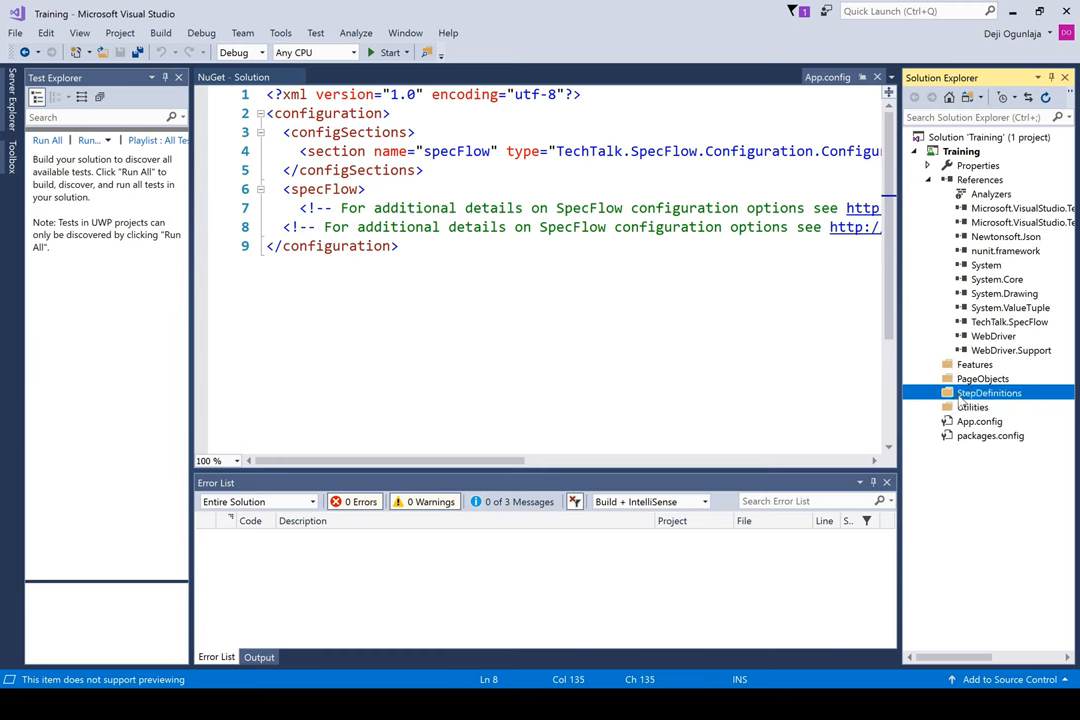
pyautogui.click(974, 406)
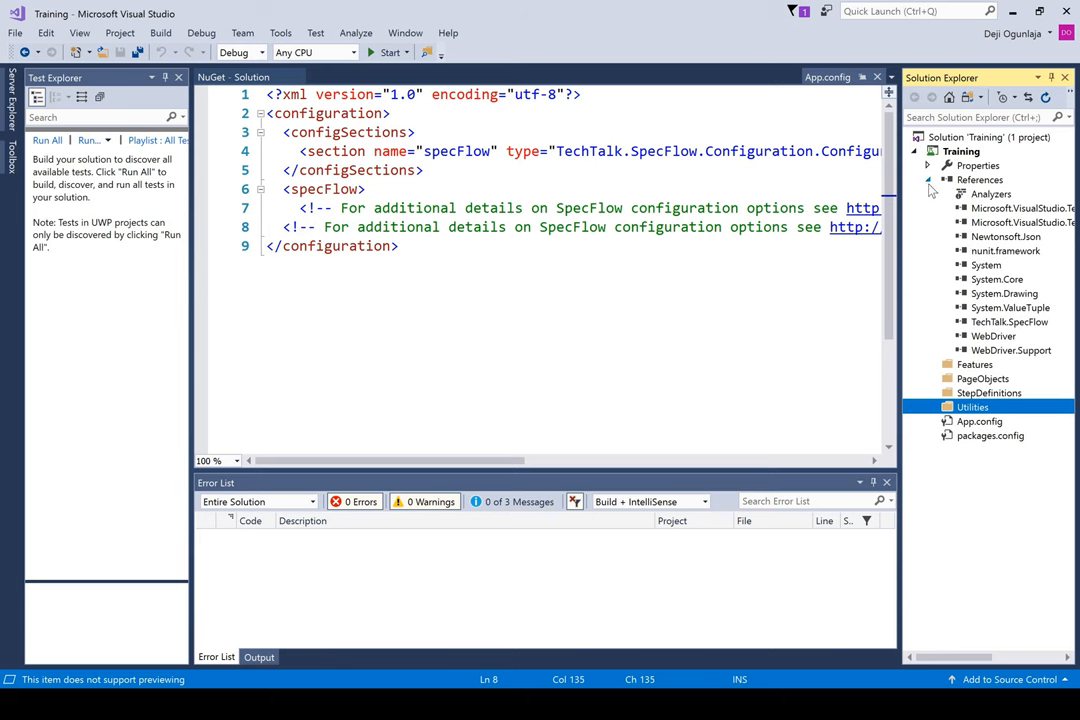
pyautogui.click(927, 179)
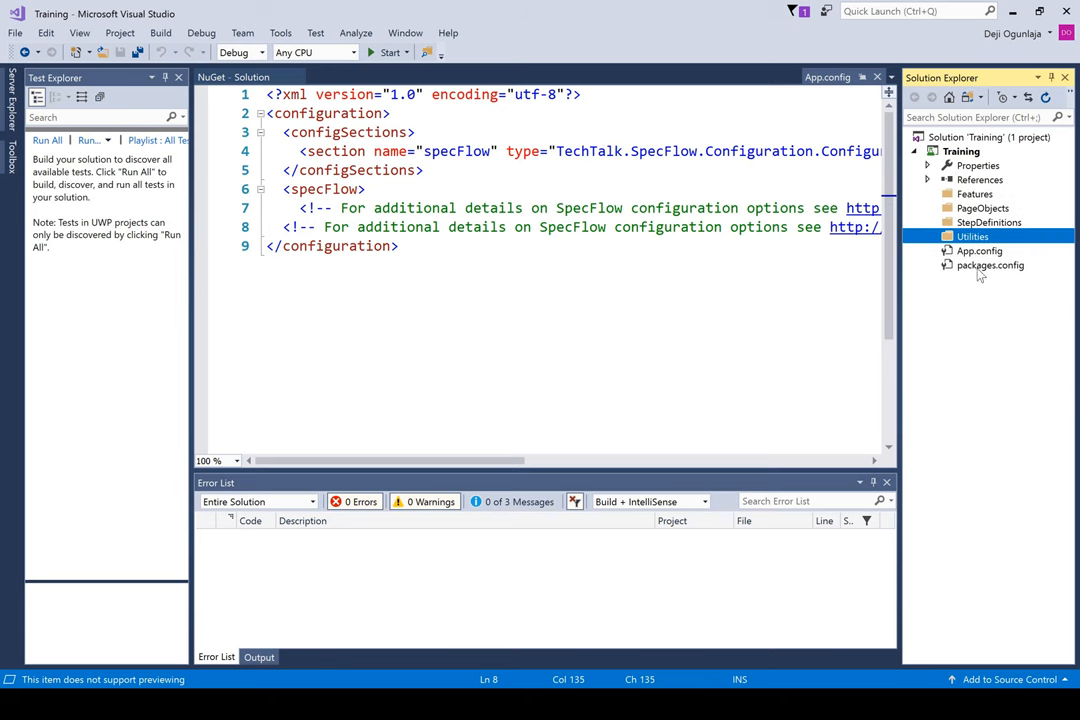